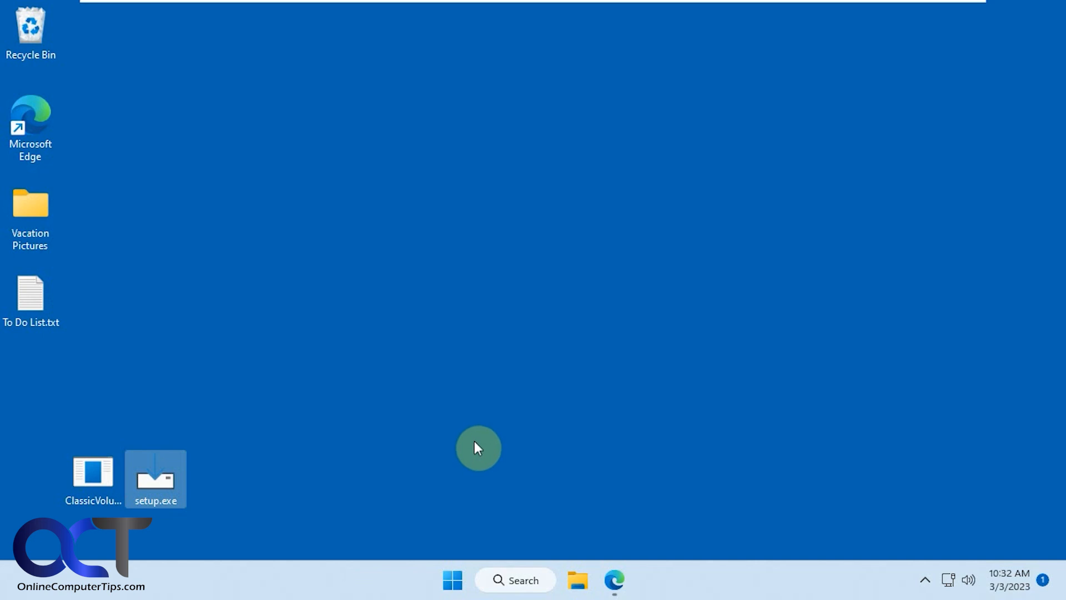
Select the downloaded setup.exe and ClassicVolumeMixer.exe files on the desktop to launch the mixer
left_click(969, 581)
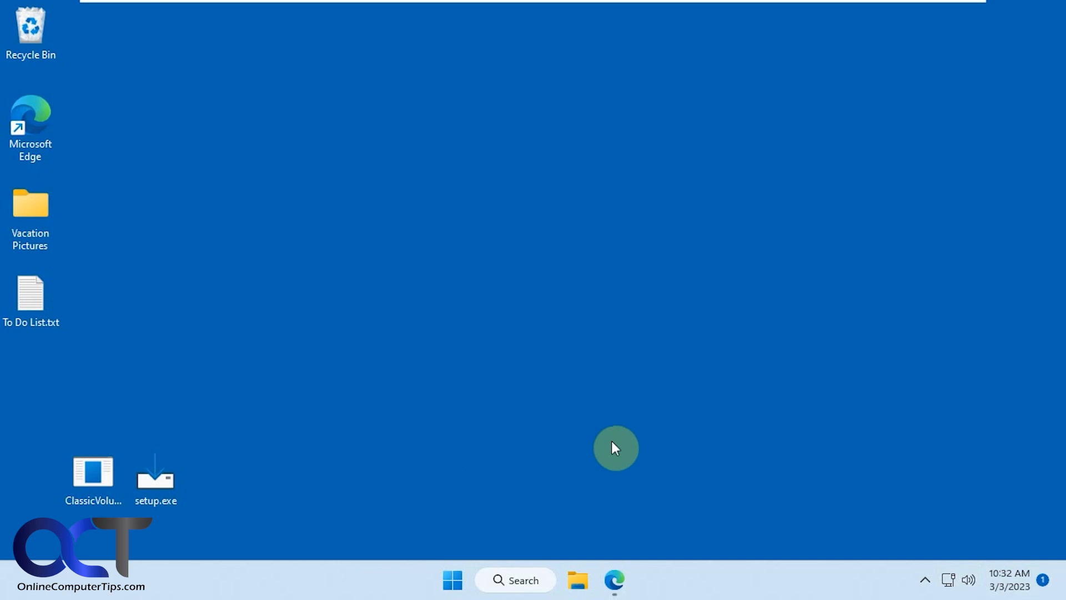
mouse_move(623, 440)
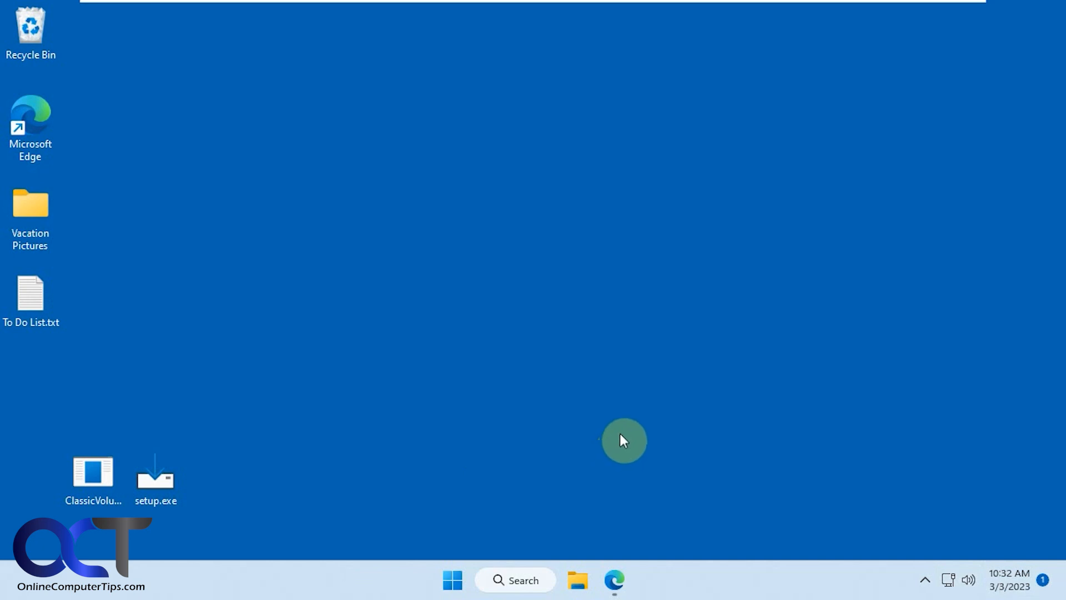
left_click(93, 476)
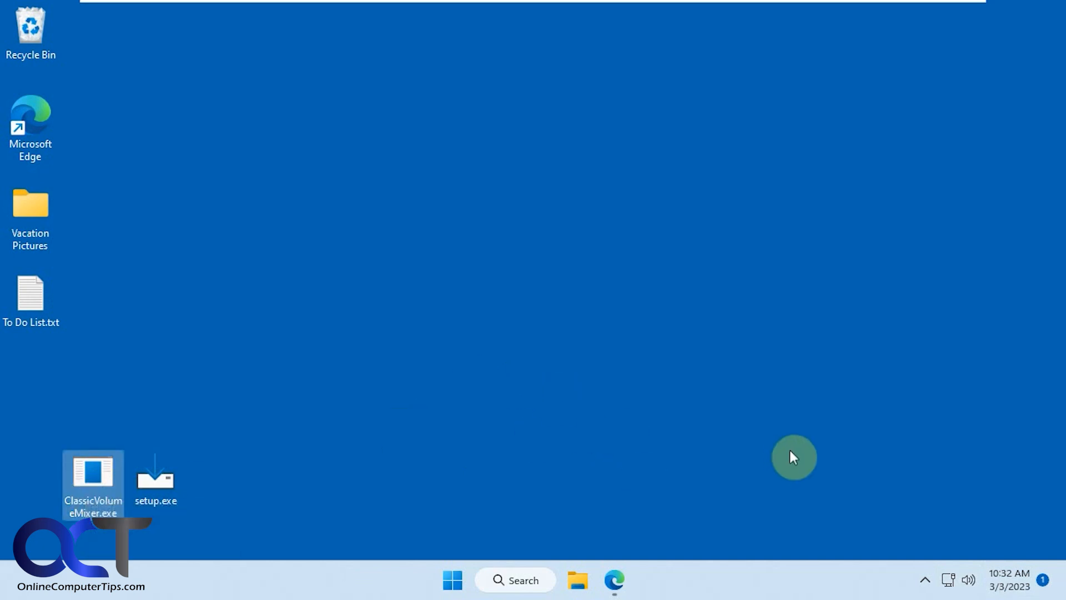
mouse_move(899, 470)
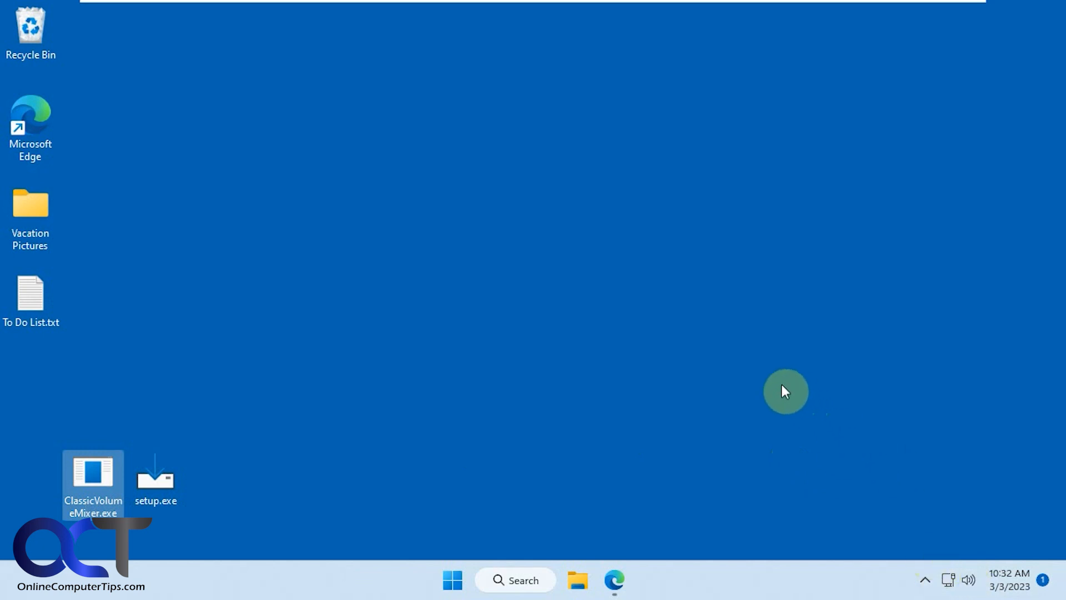
mouse_move(779, 310)
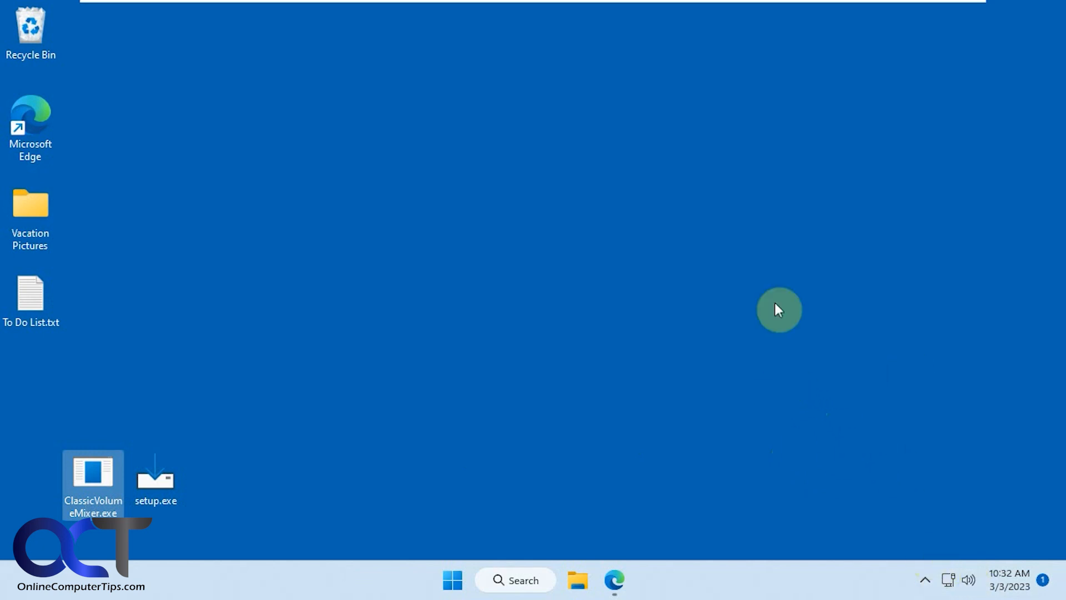
left_click(155, 478)
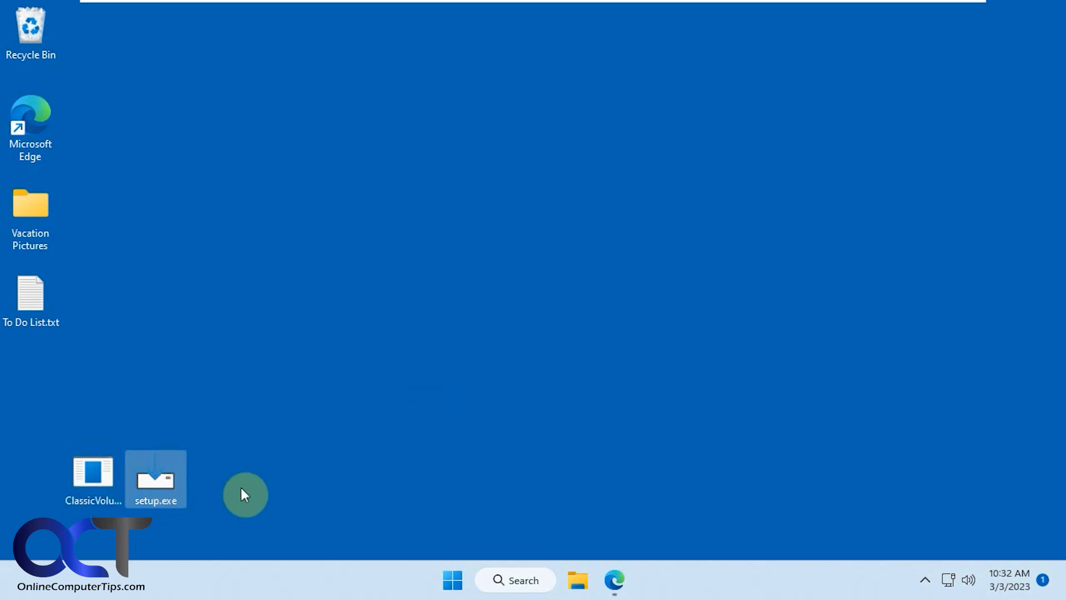
mouse_move(155, 476)
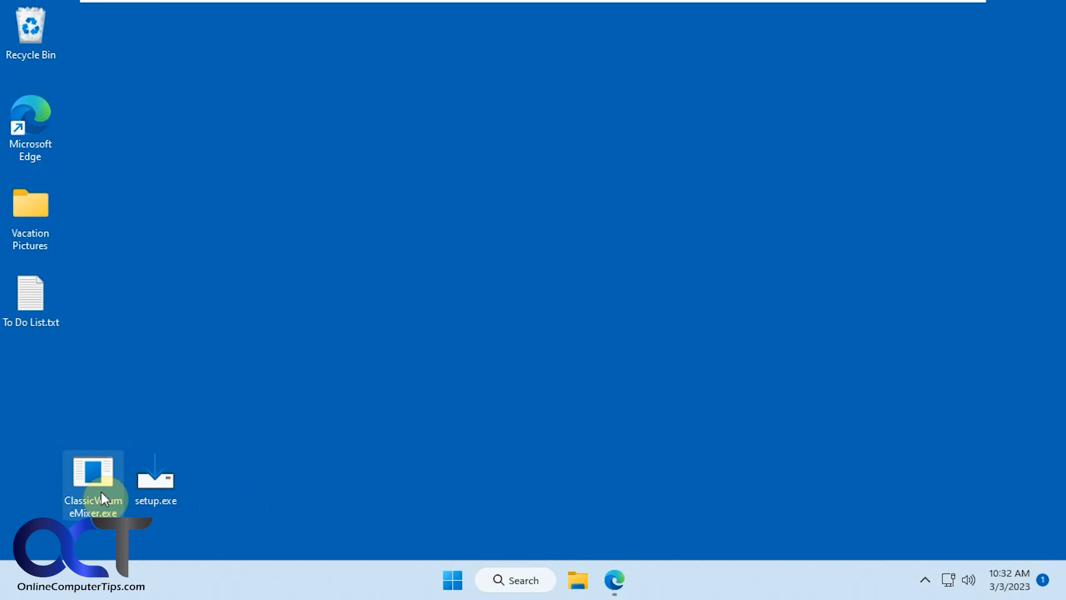
left_click(154, 472)
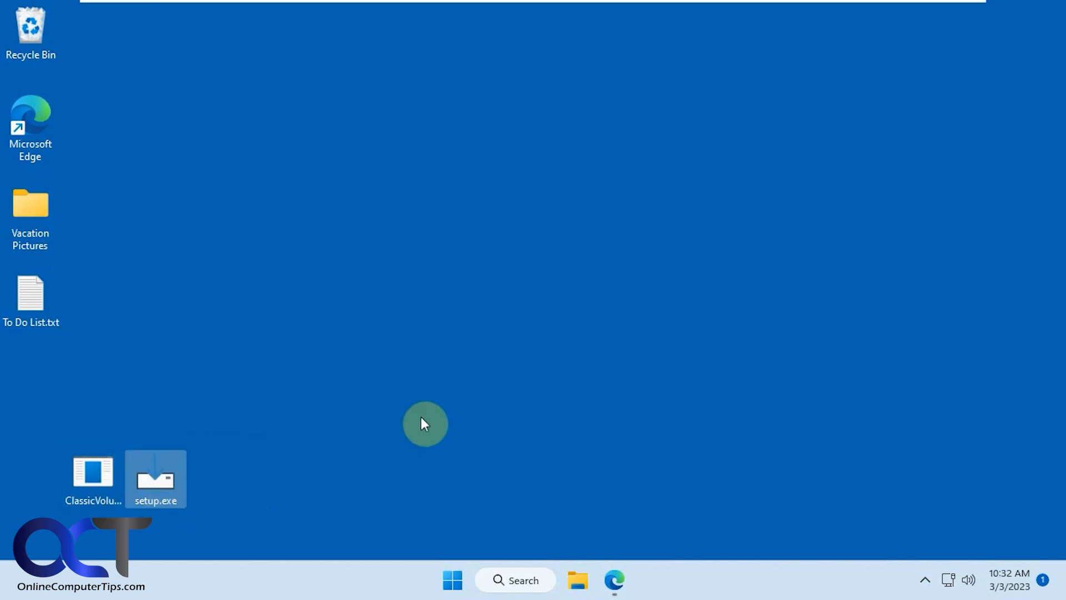
mouse_move(431, 405)
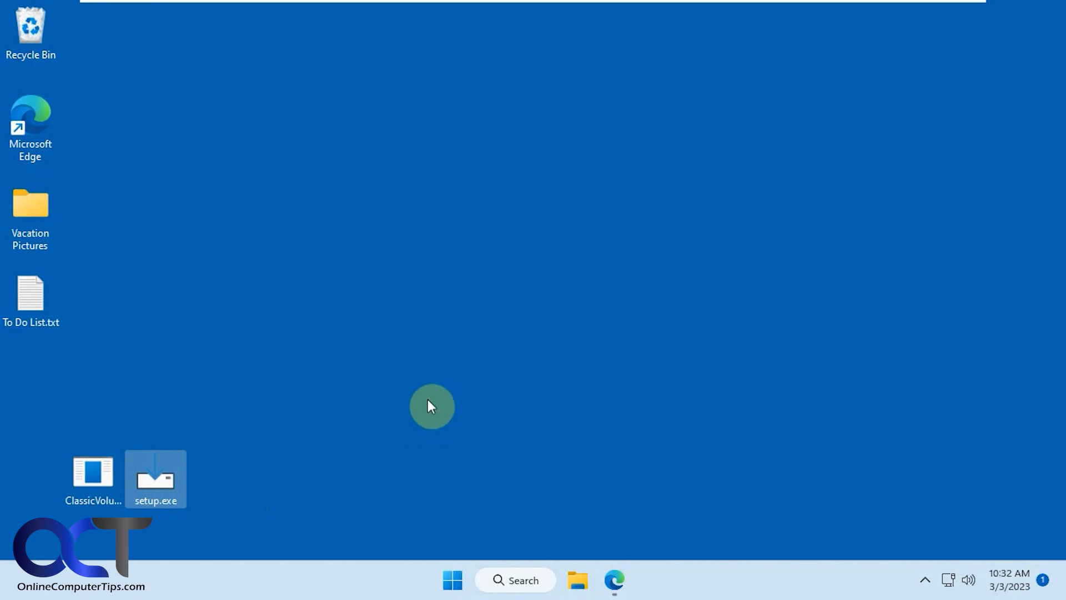
mouse_move(411, 393)
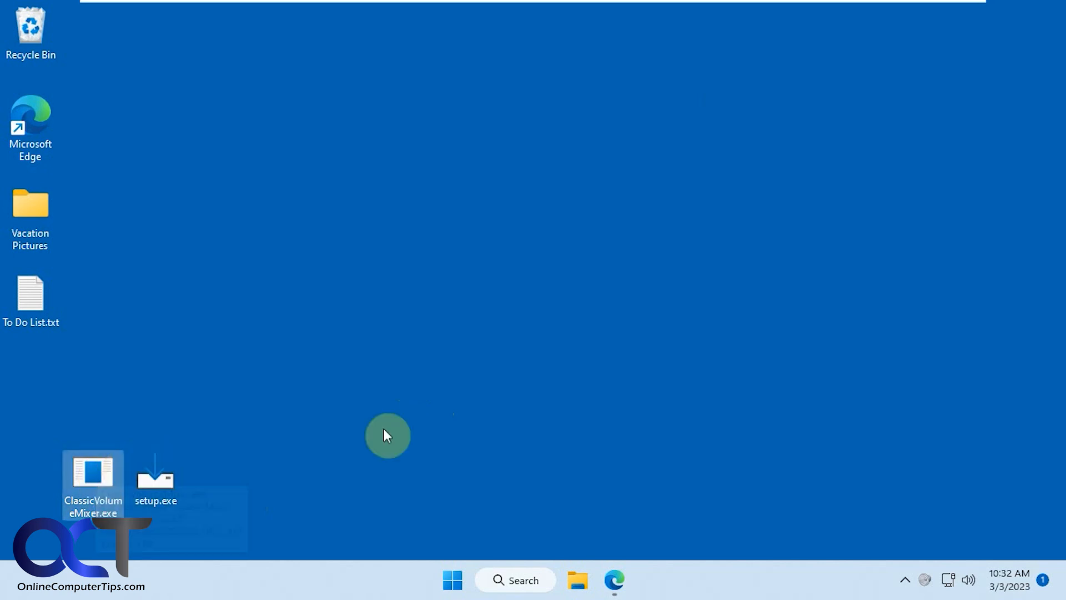
mouse_move(905, 586)
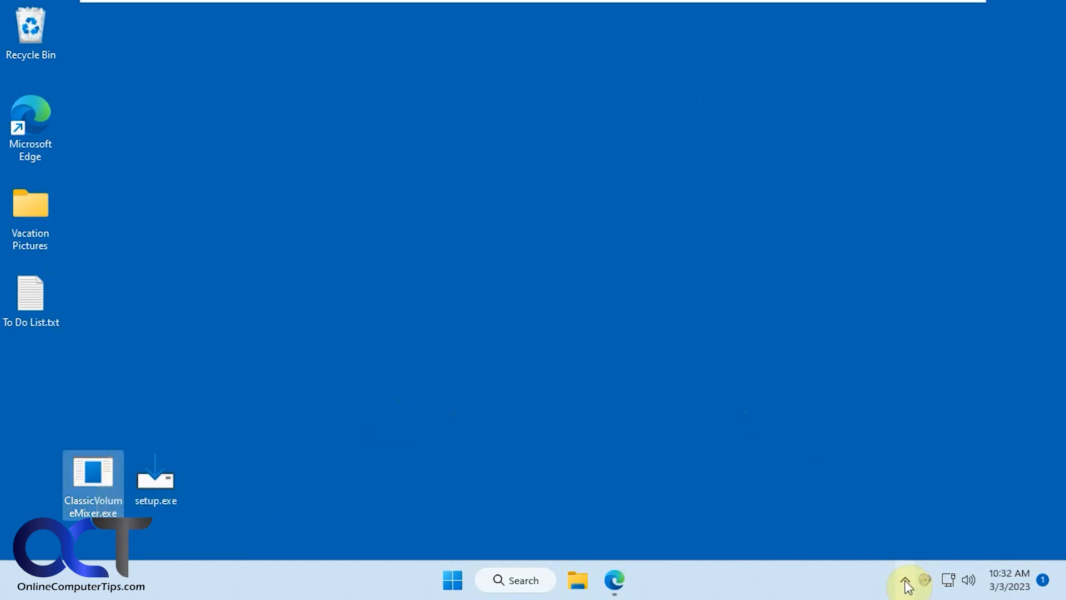
Move the Classic Volume Mixer icon from the hidden-icons overflow onto the visible taskbar tray
left_click(905, 580)
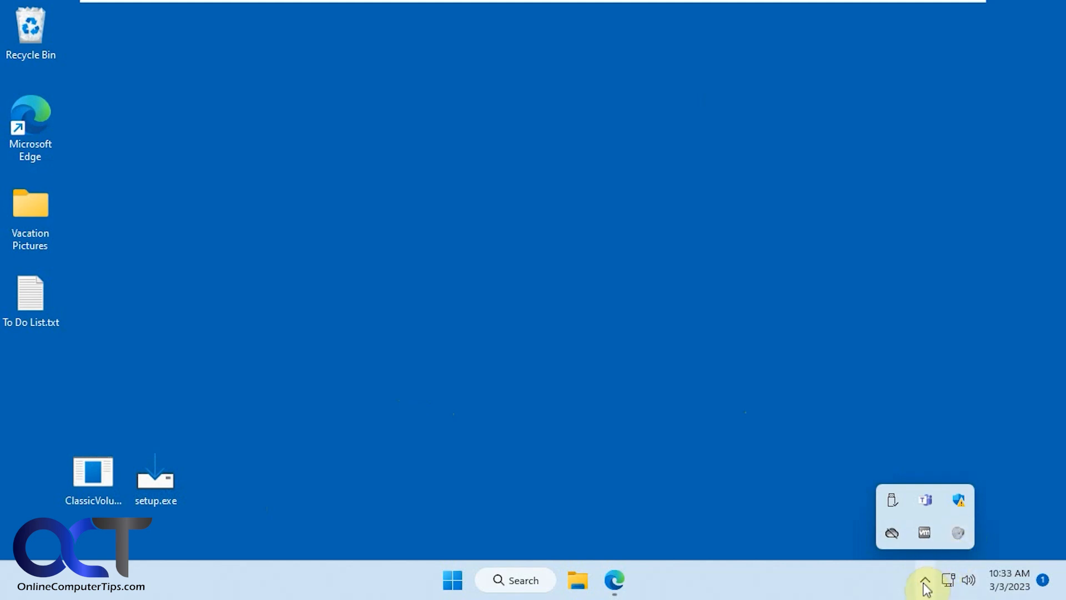
left_click(924, 580)
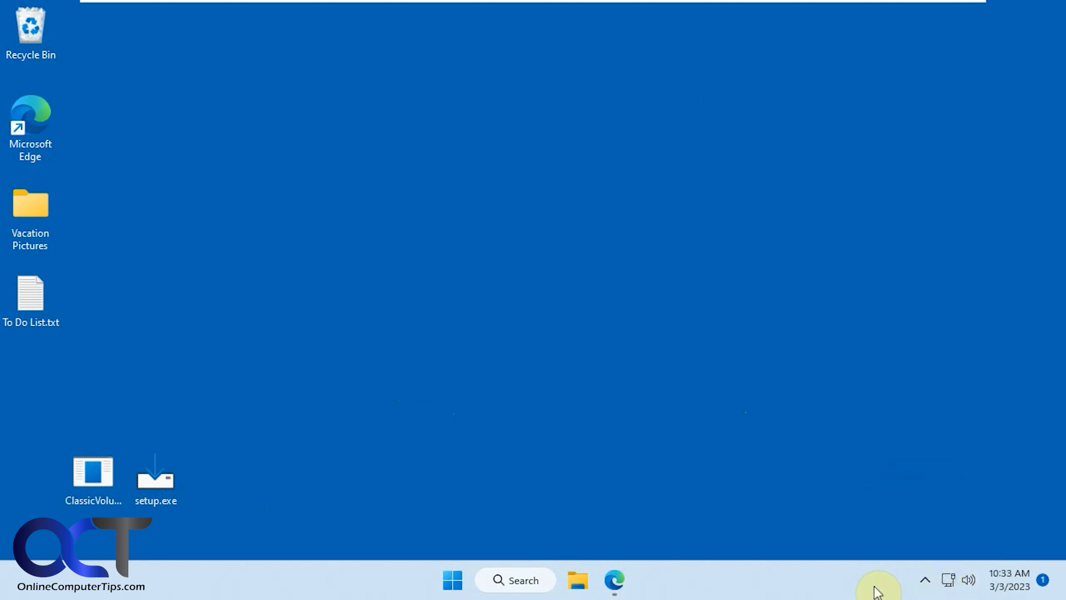
left_click(924, 580)
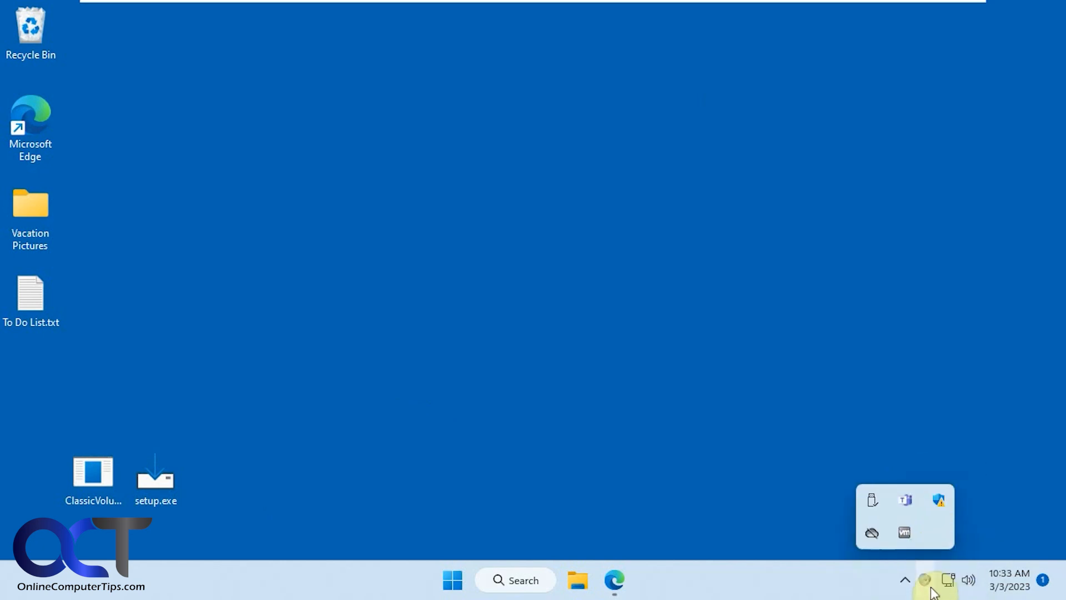
left_click(927, 581)
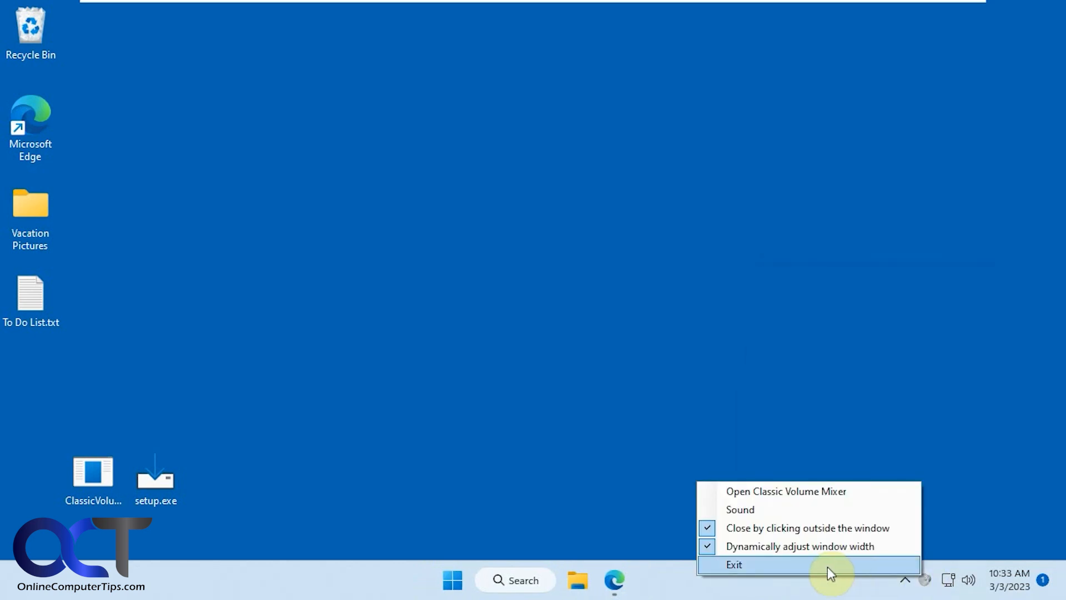
Exit the portable Classic Volume Mixer and select setup.exe on the desktop
left_click(734, 564)
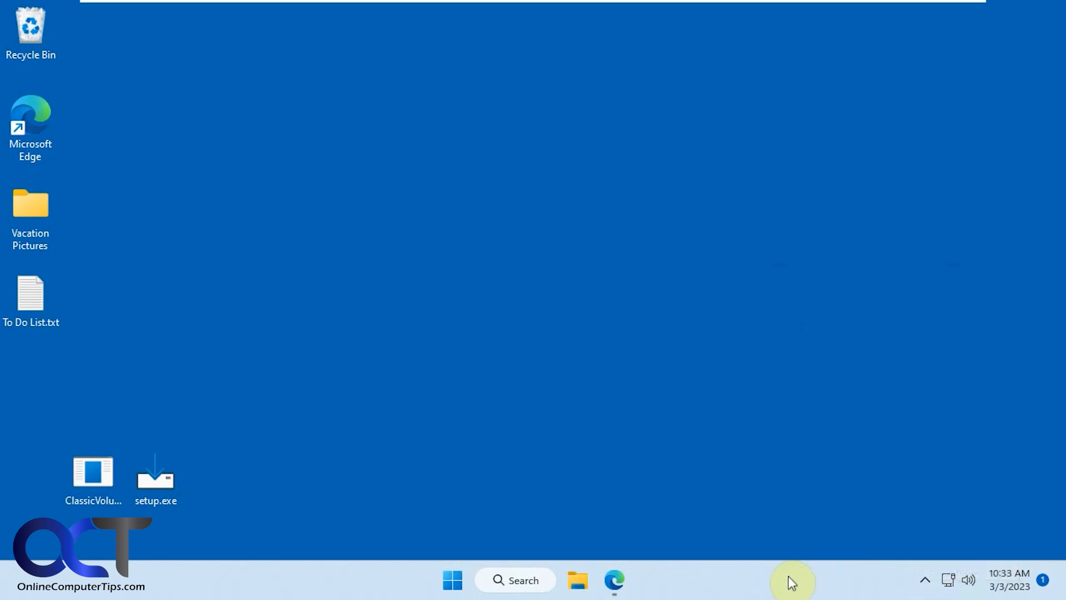
left_click(155, 479)
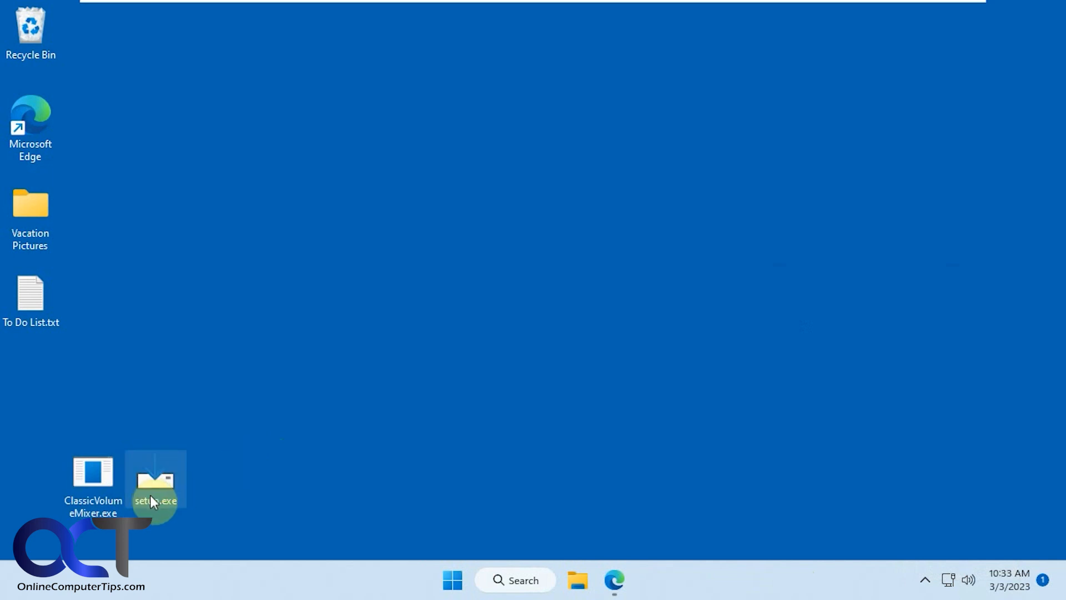
Run setup.exe with UAC approval, install Classic Volume Mixer 2.3 and finish with Launch checked
double_click(155, 481)
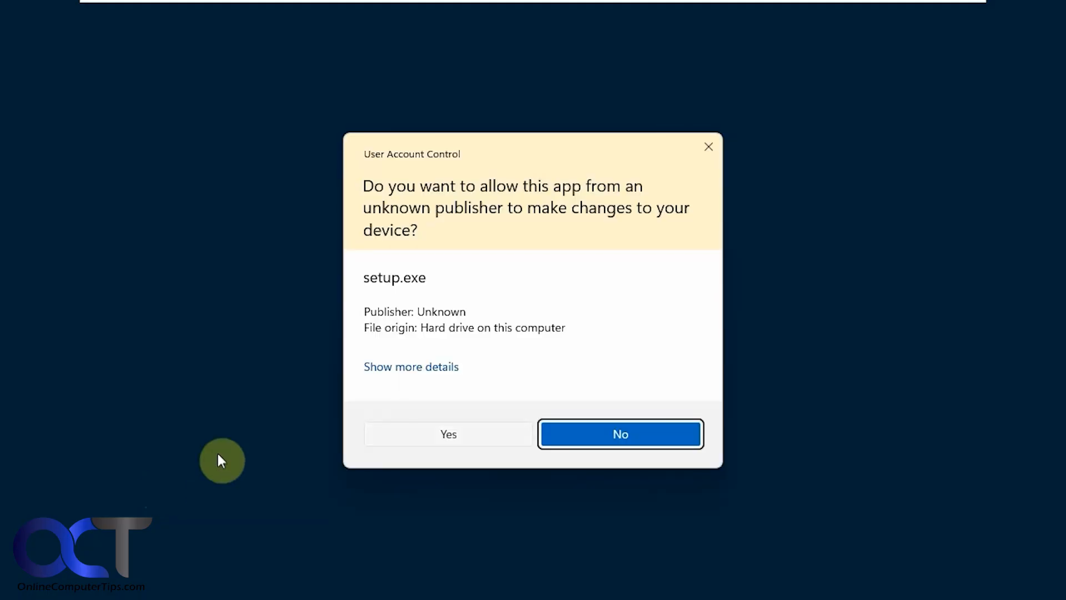
left_click(448, 434)
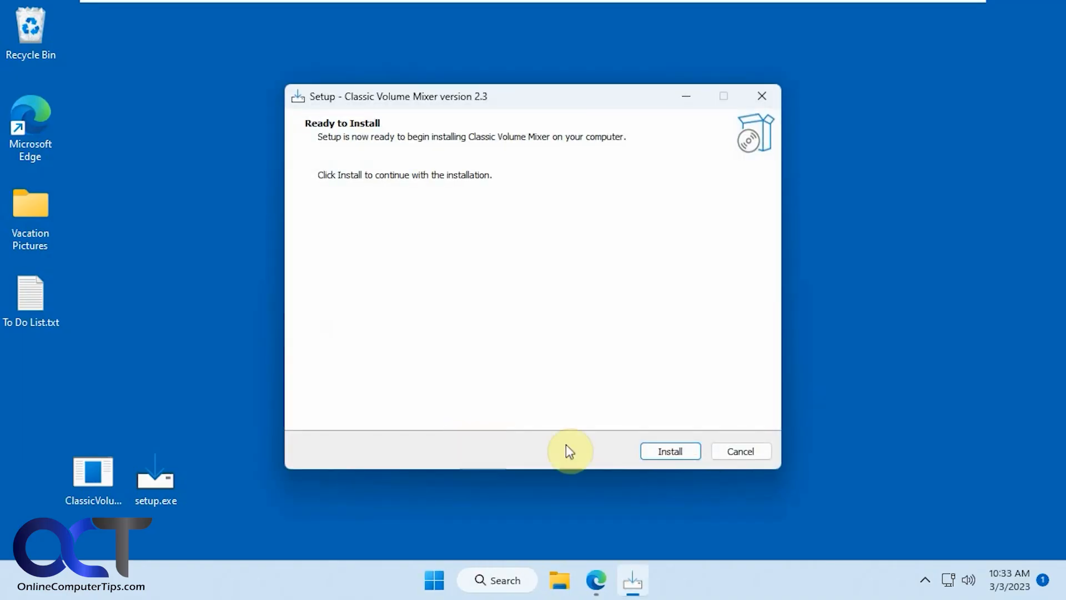
left_click(670, 451)
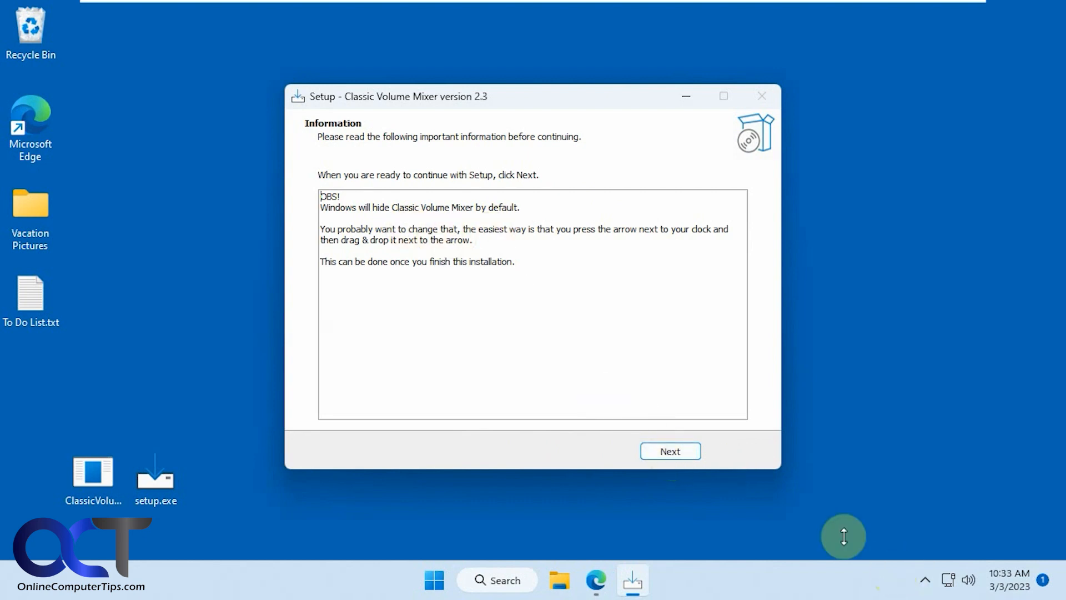
mouse_move(949, 581)
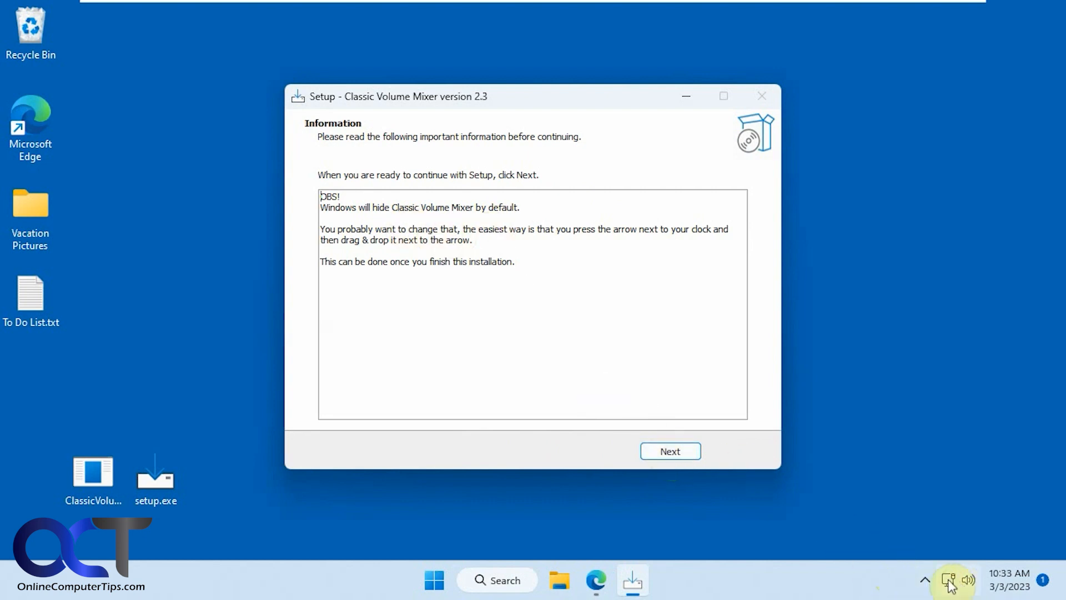
left_click(669, 451)
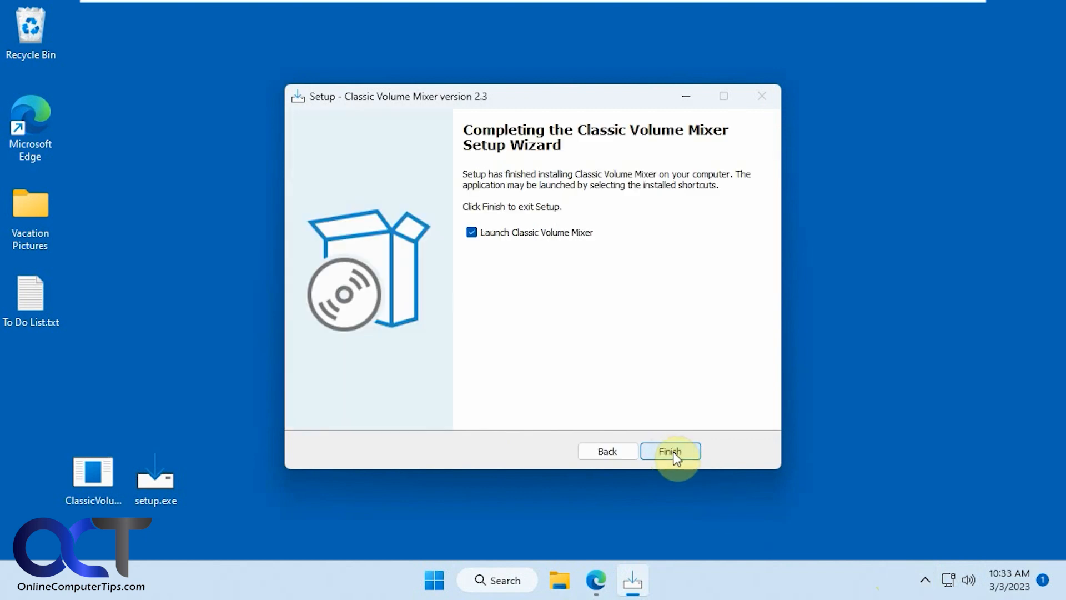
left_click(669, 451)
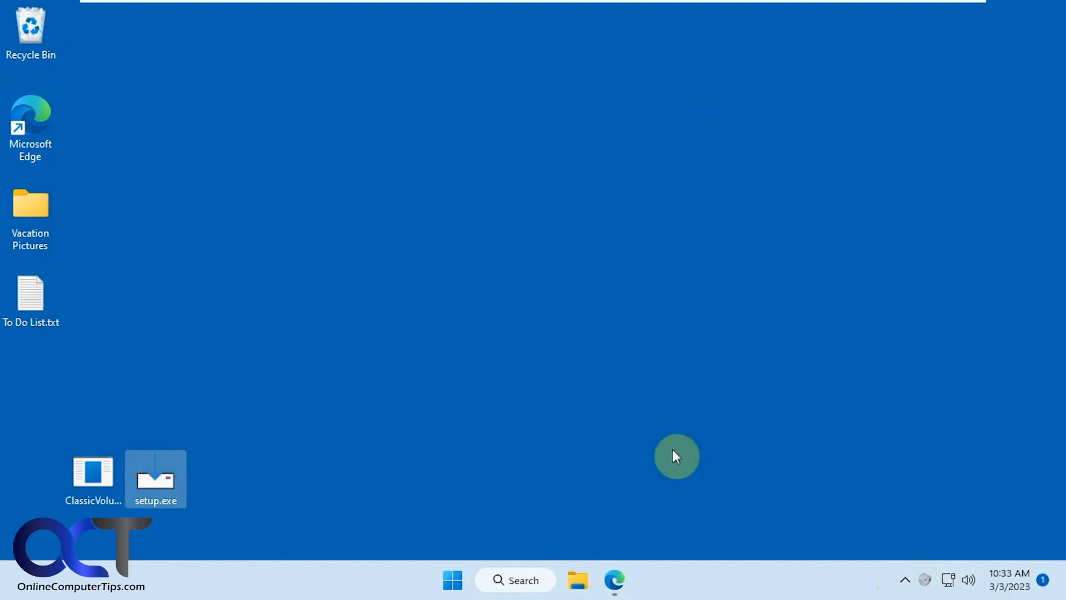
mouse_move(930, 582)
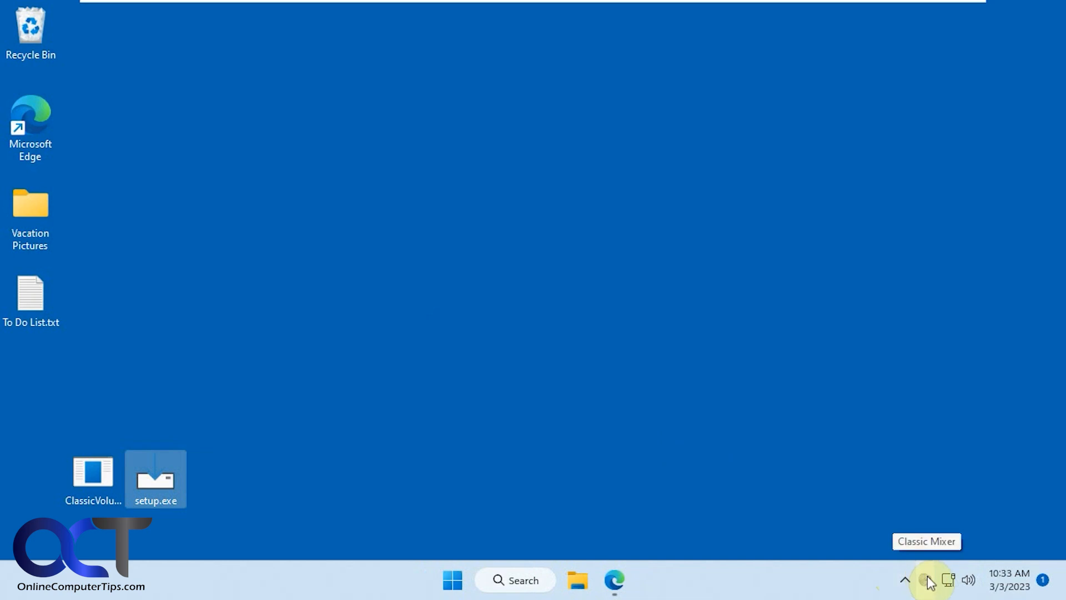
right_click(929, 581)
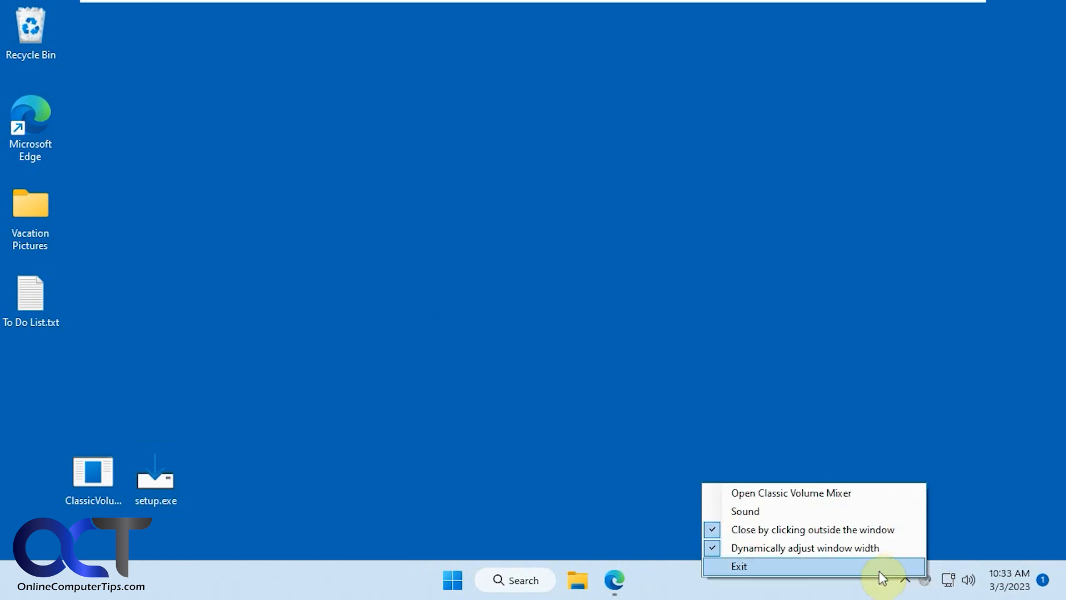
mouse_move(854, 591)
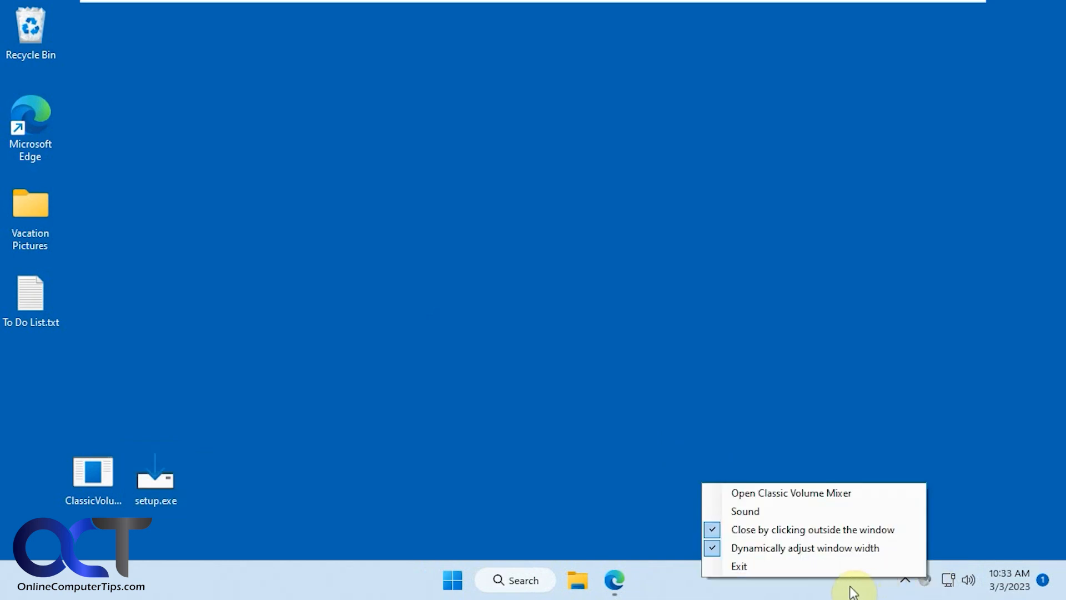
left_click(739, 566)
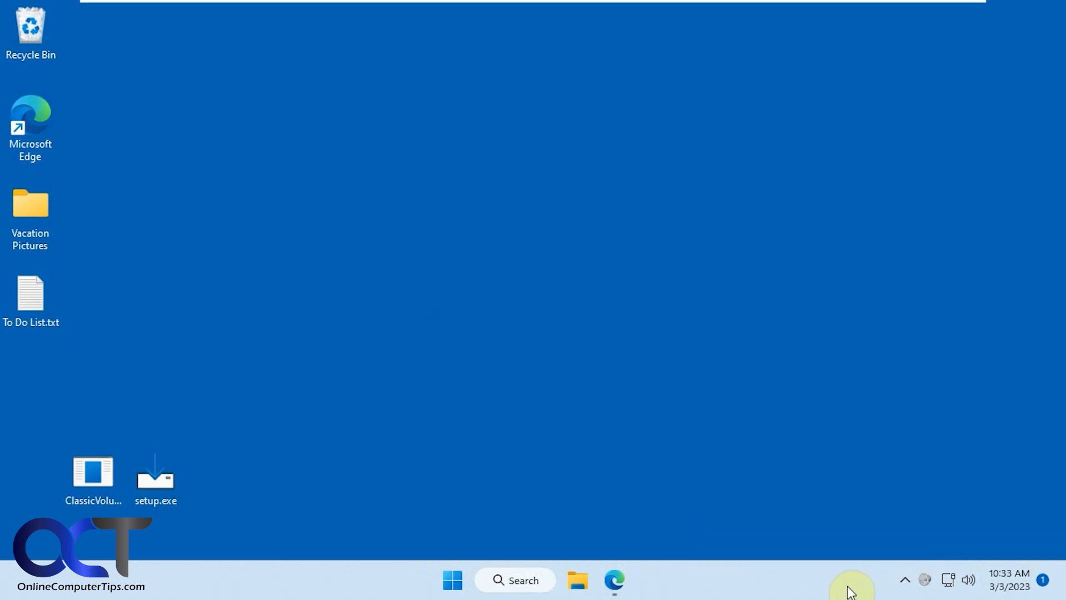
mouse_move(903, 579)
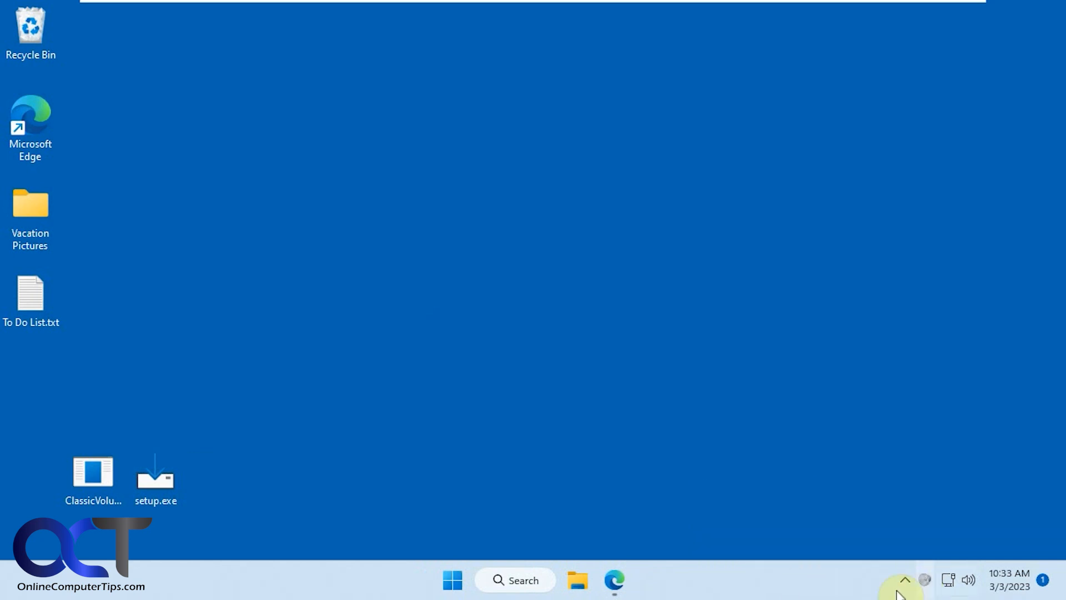
mouse_move(376, 440)
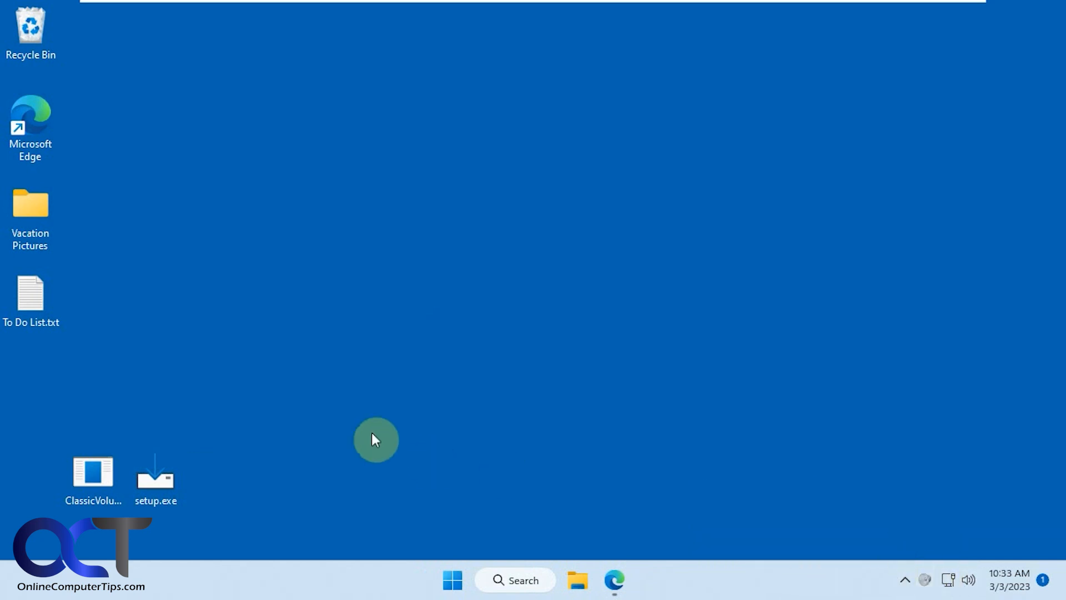
left_click_drag(376, 439, 231, 529)
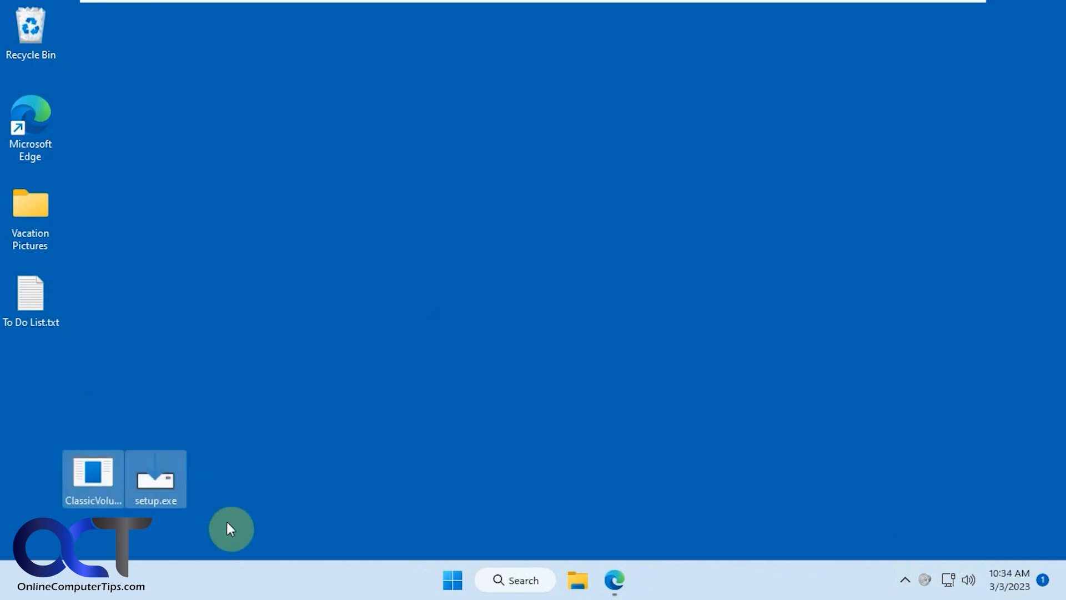
mouse_move(91, 475)
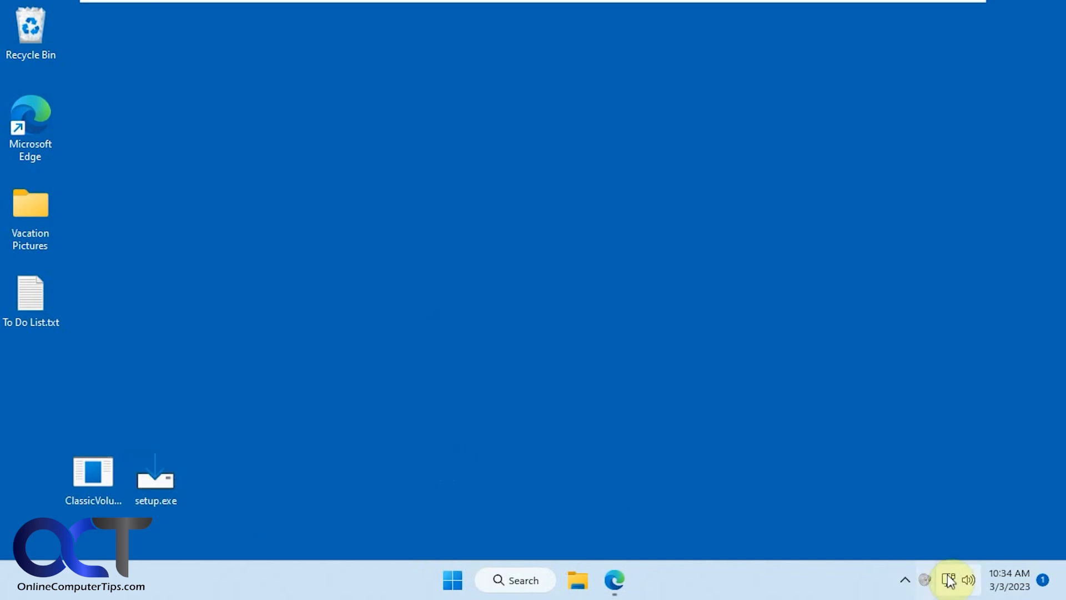
mouse_move(155, 481)
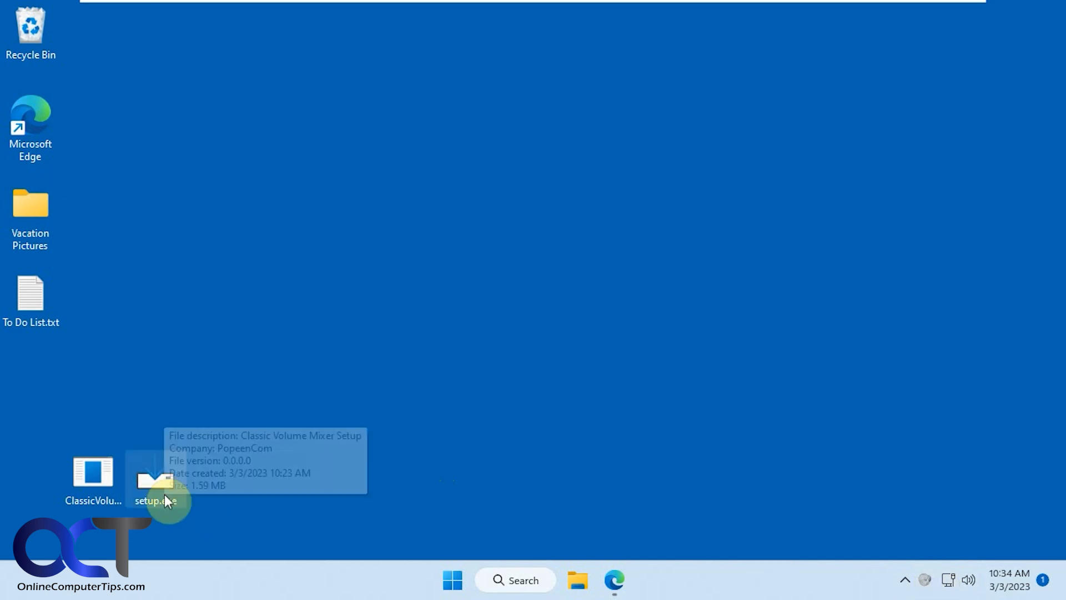
mouse_move(517, 449)
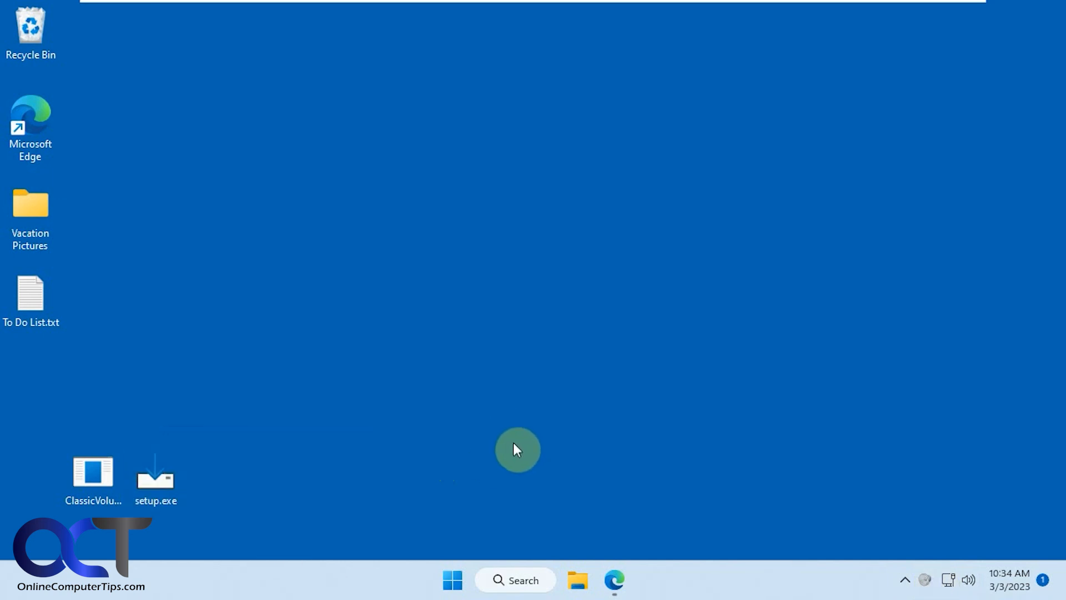